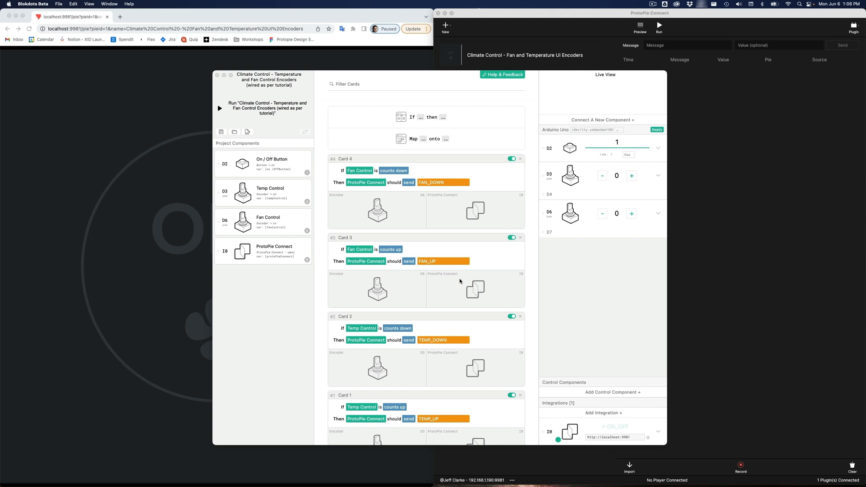
mouse_move(647, 147)
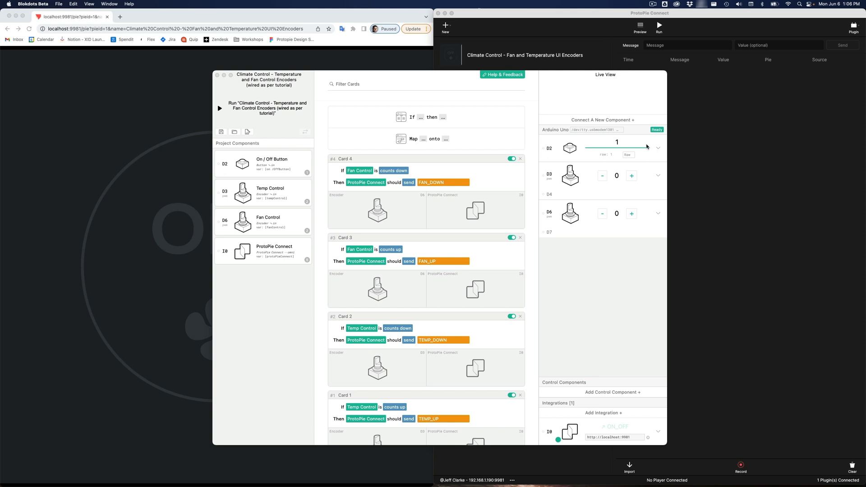
mouse_move(624, 141)
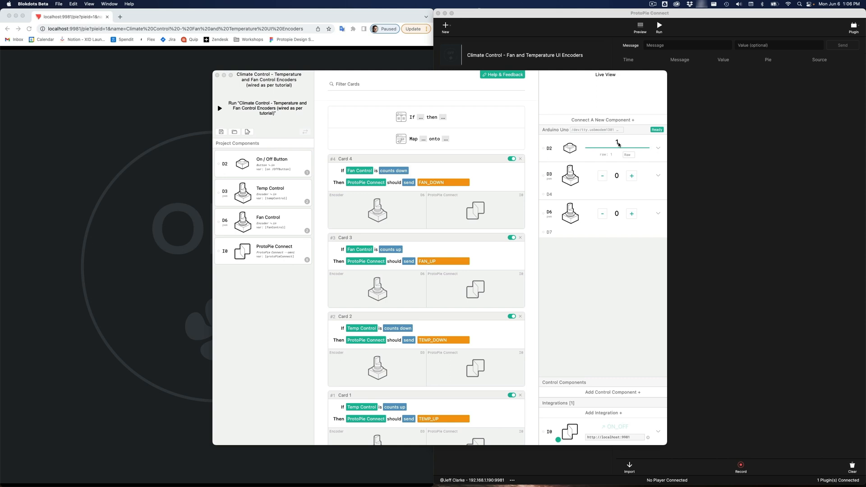
mouse_move(618, 218)
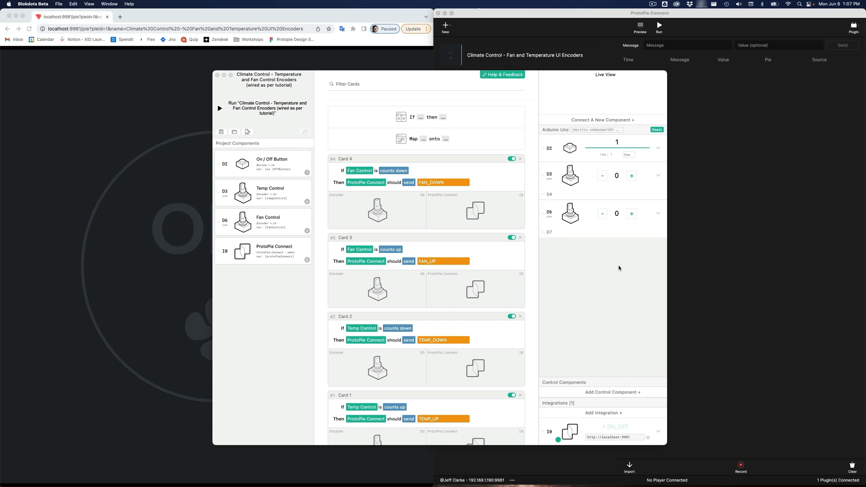
Step: Watch the Temp Control encoder's D3 count rise to 16 in the Blokdots live view
left_click(631, 175)
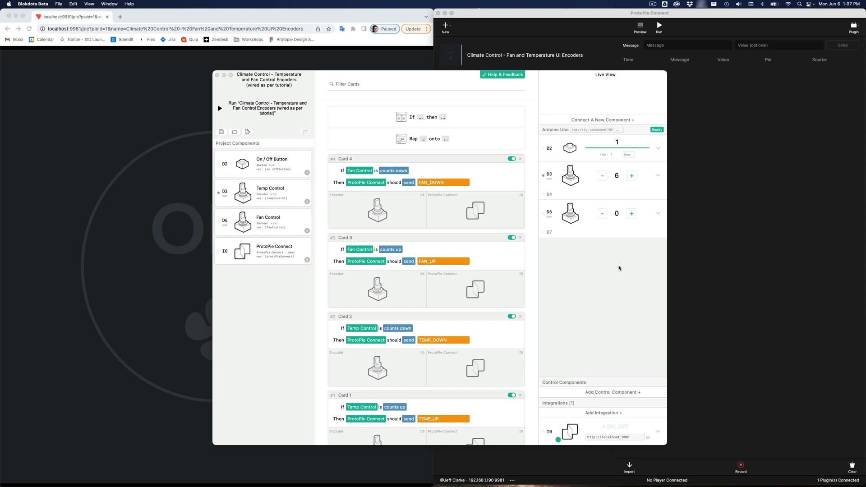
left_click(632, 175)
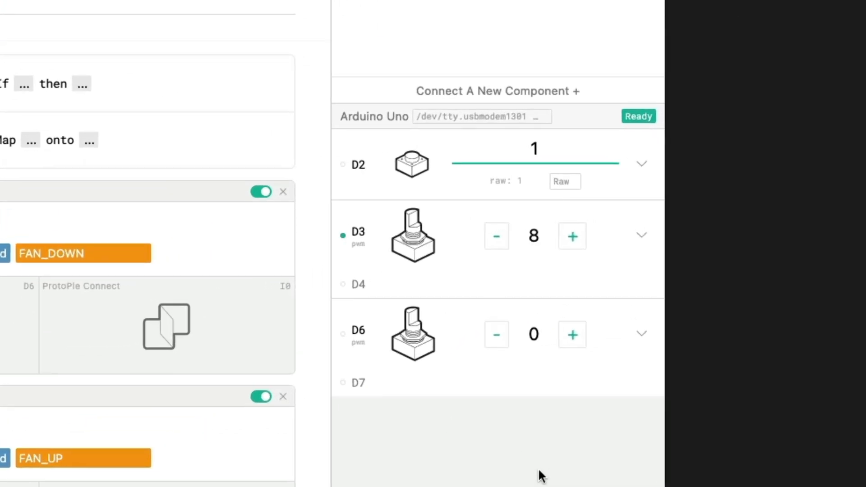
left_click(571, 235)
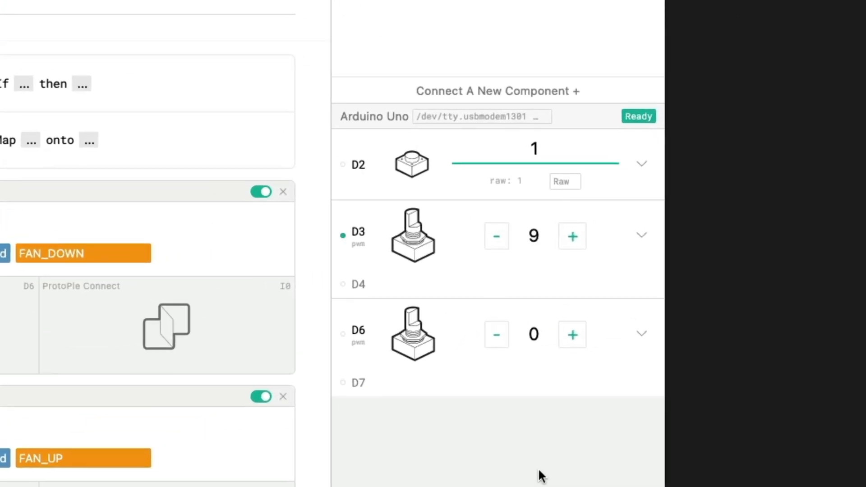
left_click(495, 237)
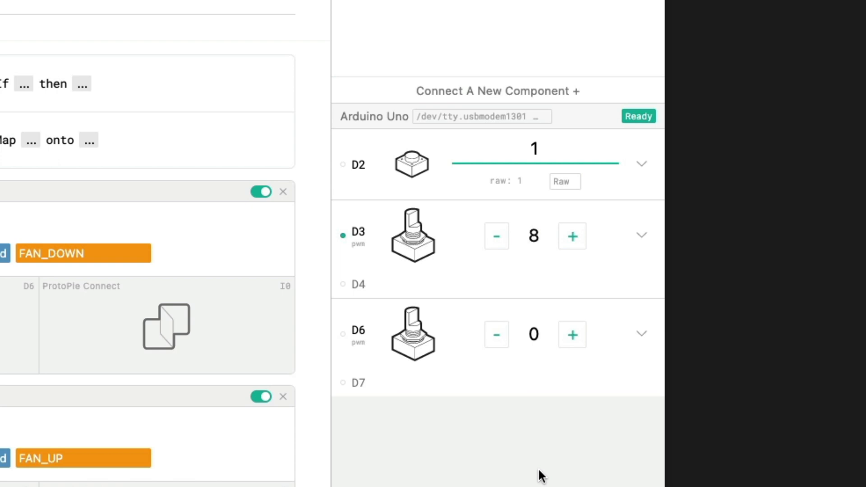
left_click(572, 235)
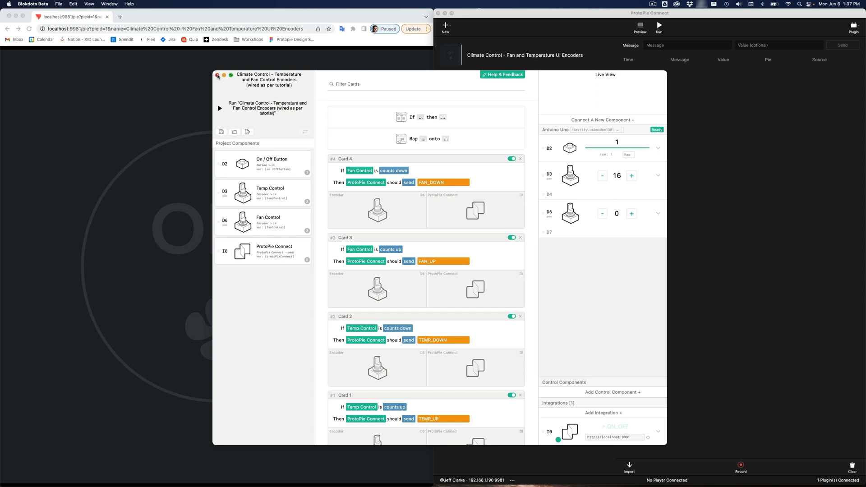
Step: Close Blokdots and choose Climate_Control_with_Encoders.ino to open in Arduino IDE
left_click(32, 3)
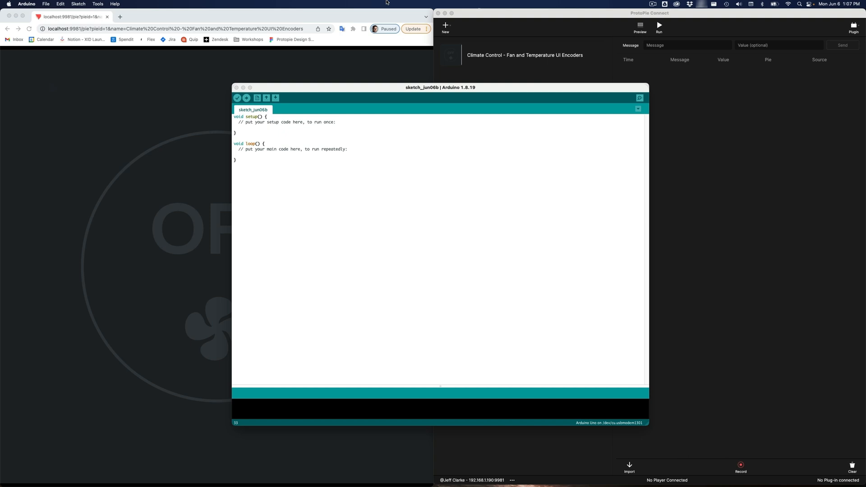
left_click(46, 4)
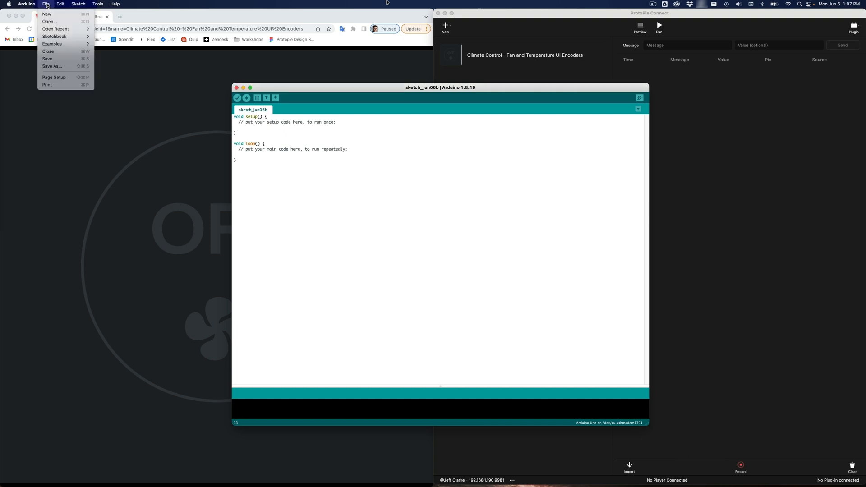
left_click(48, 22)
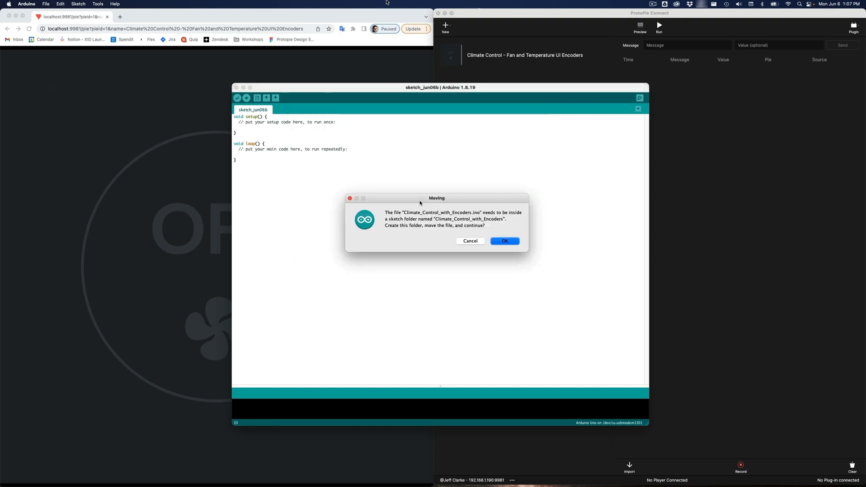
mouse_move(410, 183)
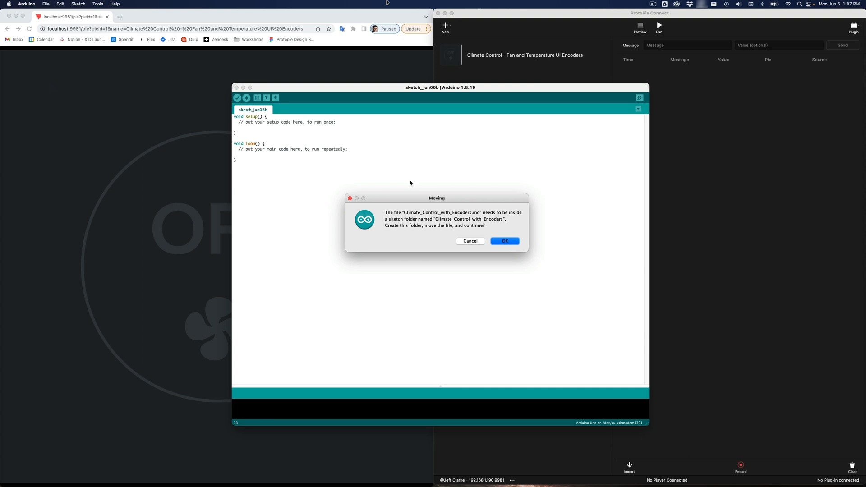
Step: Accept moving the sketch into its own folder and review its setup and loop code
left_click(503, 240)
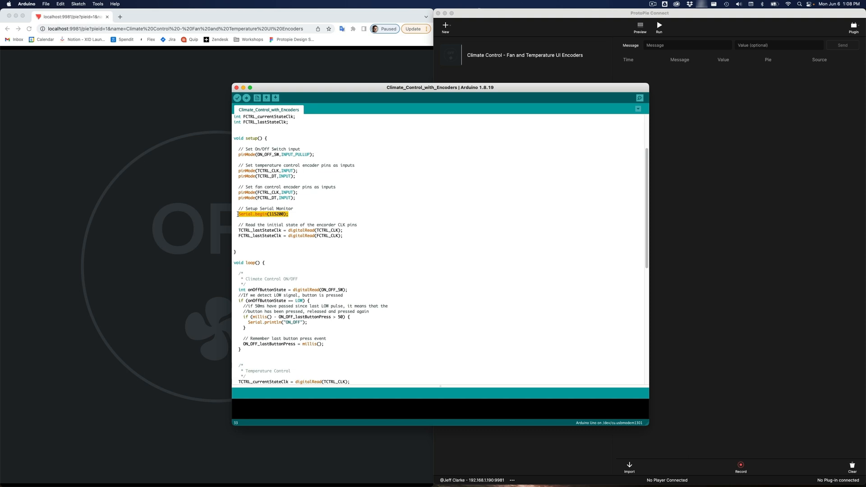
scroll("down", 3)
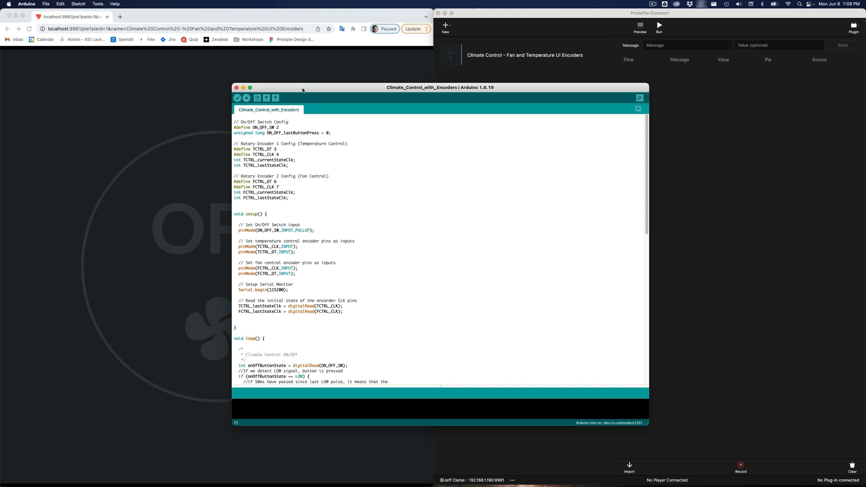
Step: Confirm the sketch targets the Arduino Uno on /dev/cu.usbmodem1301
left_click(98, 4)
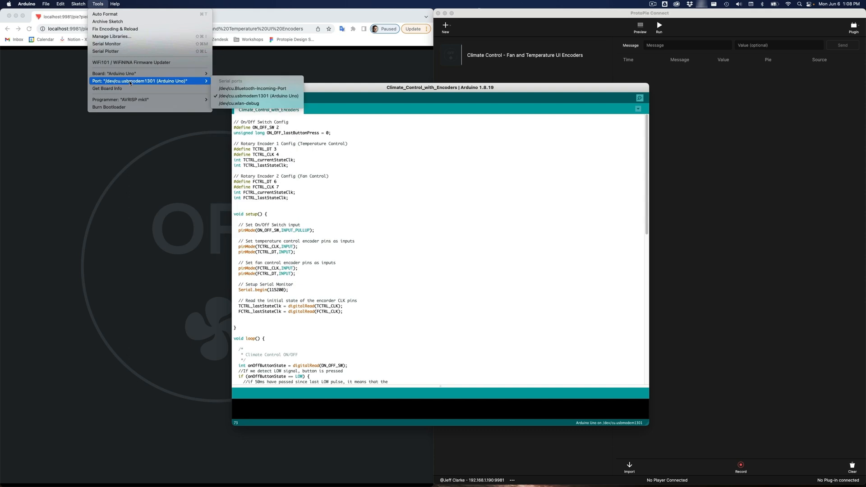
mouse_move(256, 95)
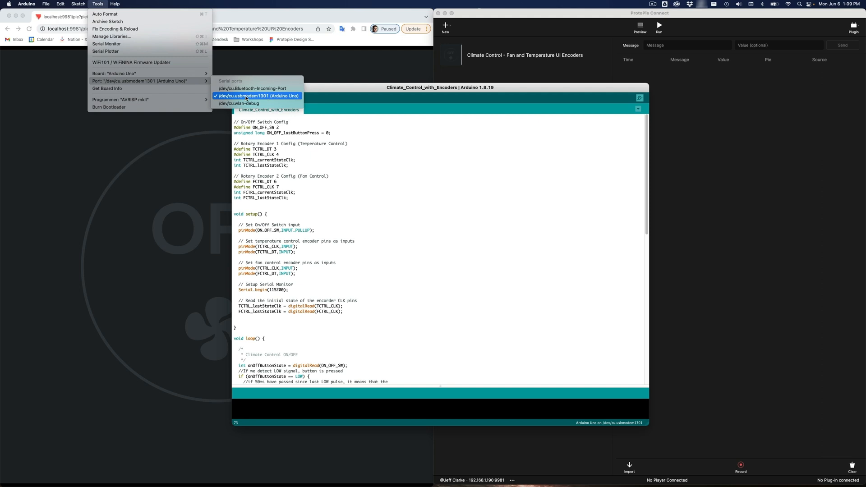
mouse_move(245, 99)
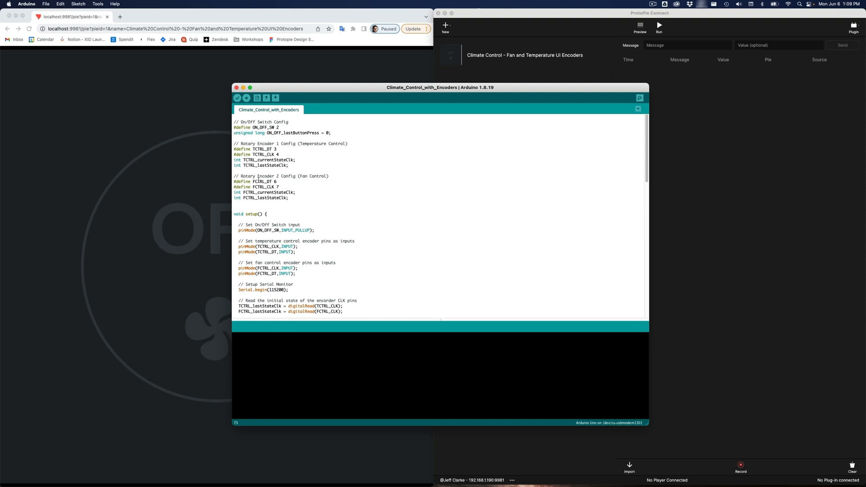
Step: Verify the encoder sketch and upload it to the Arduino Uno
left_click(237, 98)
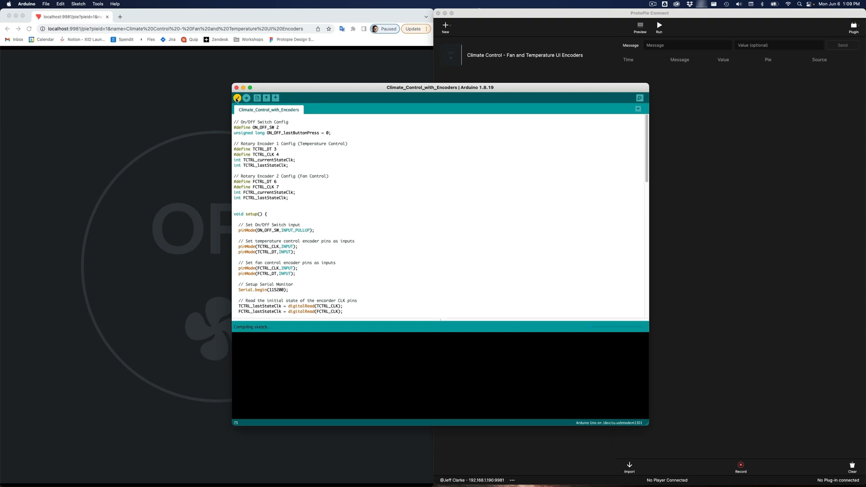
left_click(237, 97)
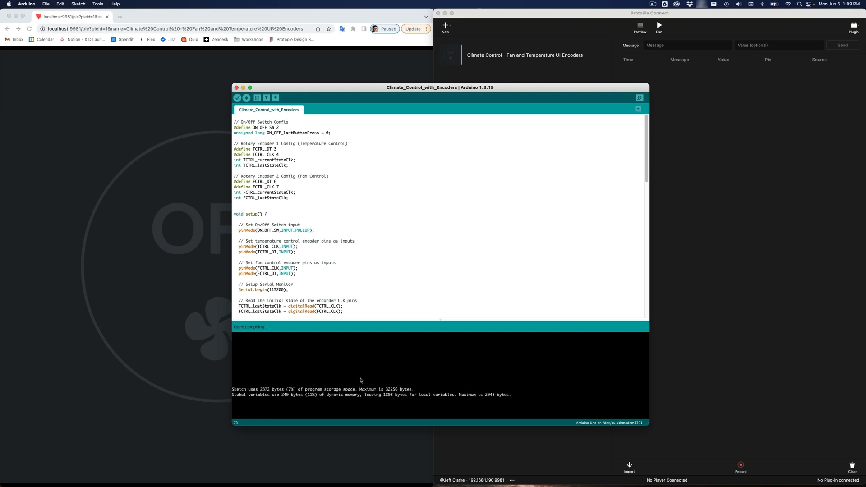
mouse_move(355, 394)
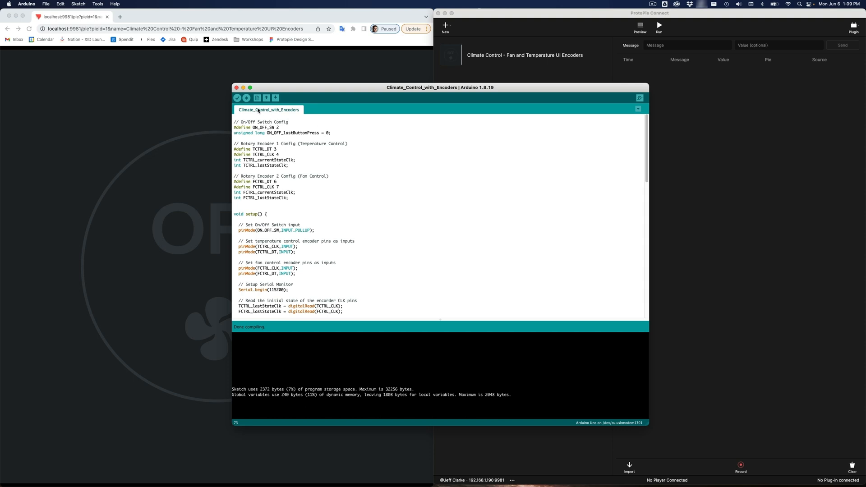
left_click(246, 97)
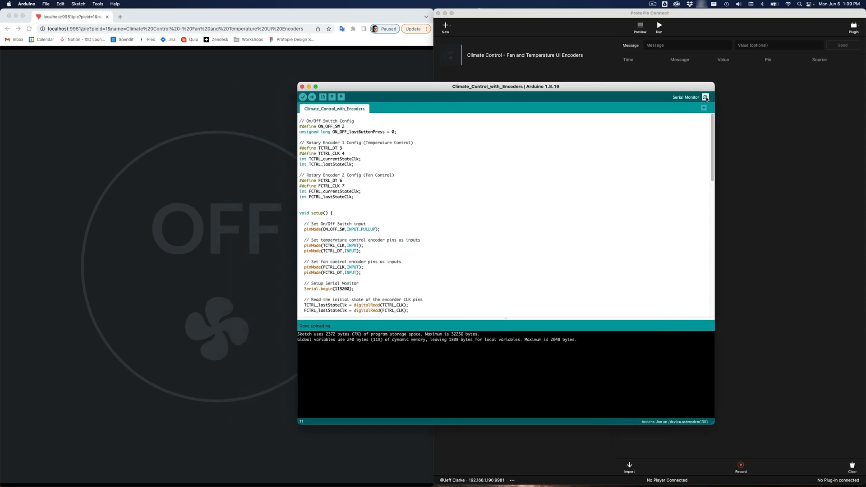
left_click(705, 97)
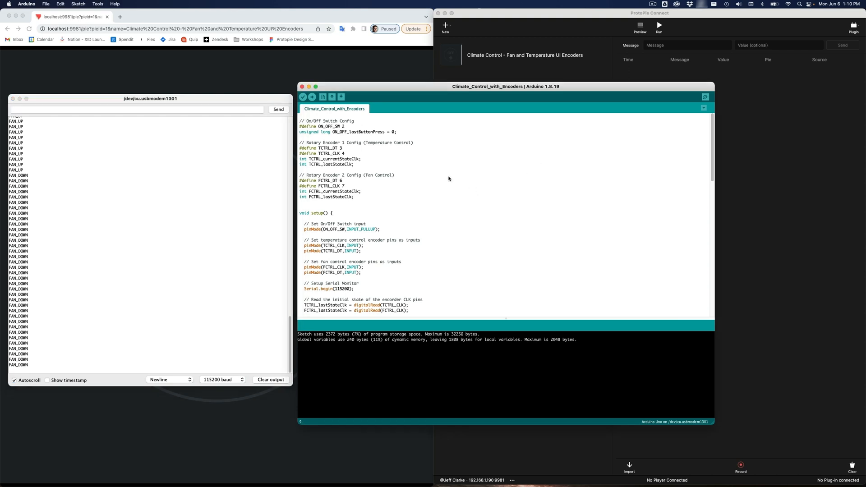
scroll("down", 3)
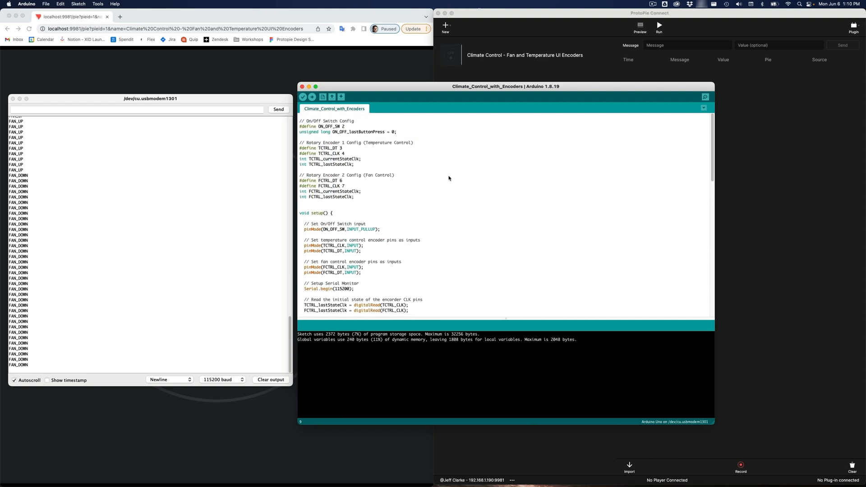
left_click(360, 158)
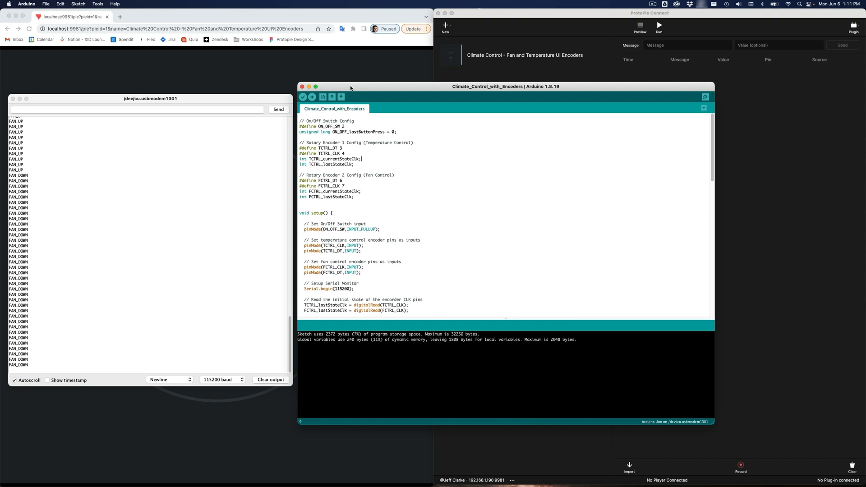
Step: Quit Arduino IDE, closing the encoder sketch and Serial Monitor
left_click(26, 4)
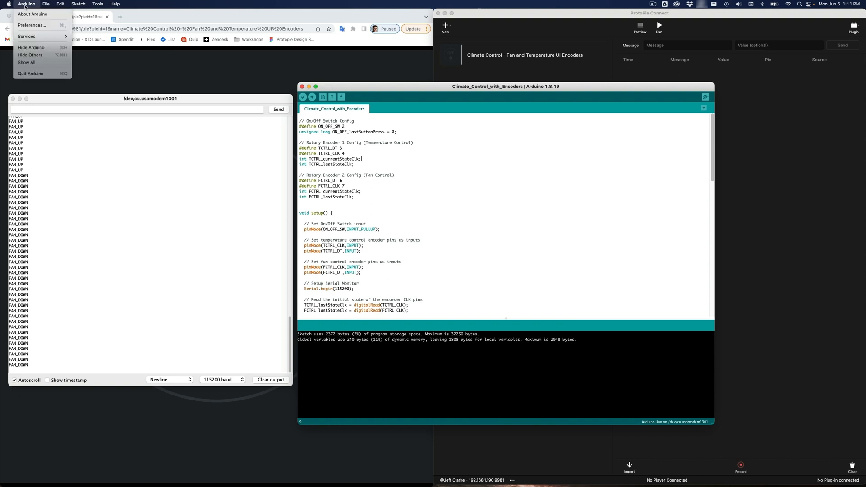
left_click(206, 103)
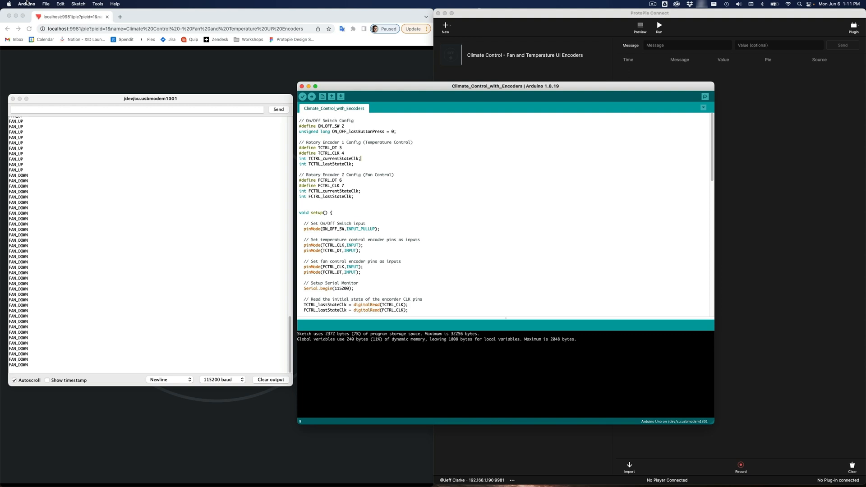
left_click(27, 4)
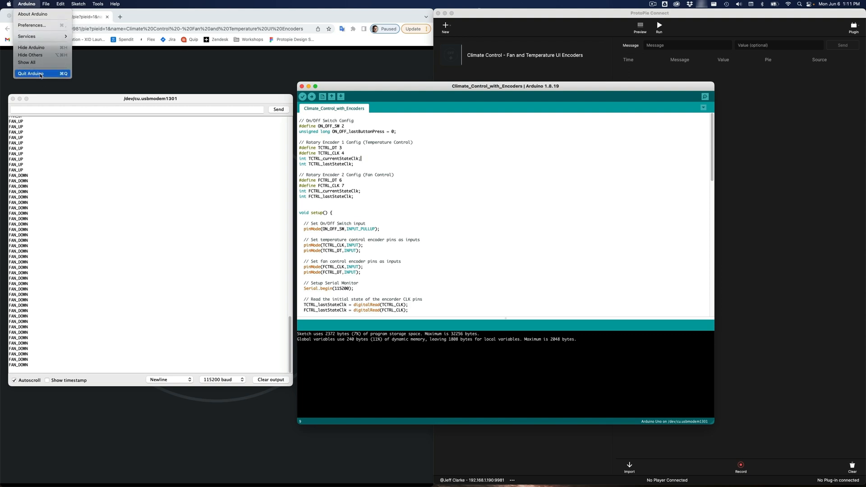
left_click(30, 73)
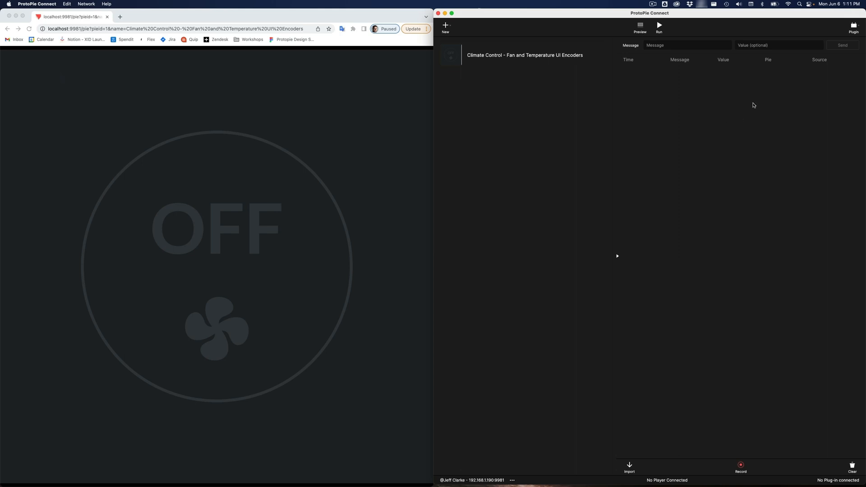
Step: Run the Arduino plug-in on the Arduino Uno R3 port at 115200 baud
left_click(852, 25)
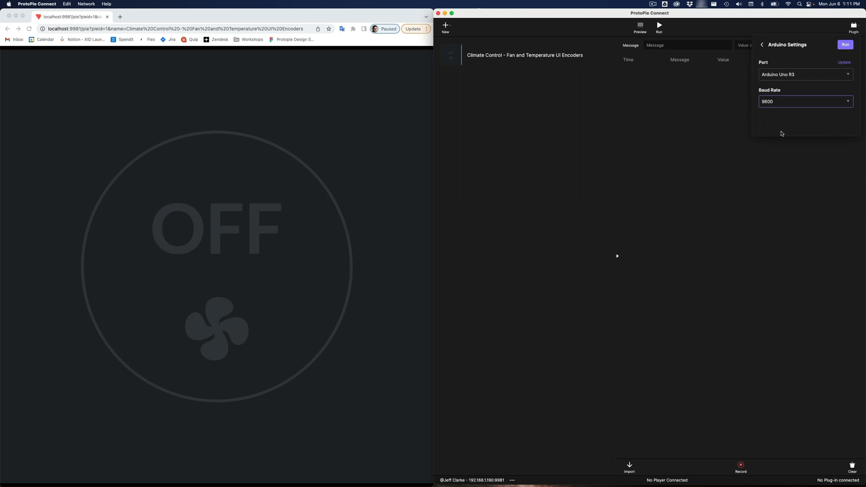
mouse_move(780, 126)
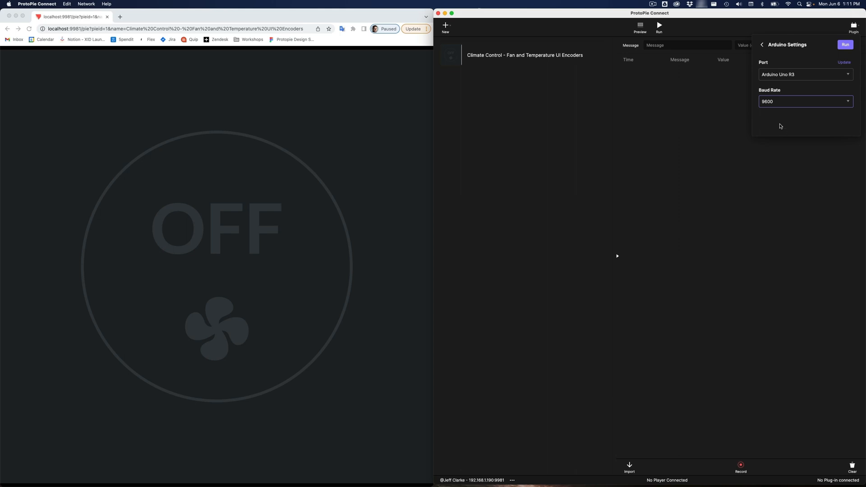
left_click(805, 101)
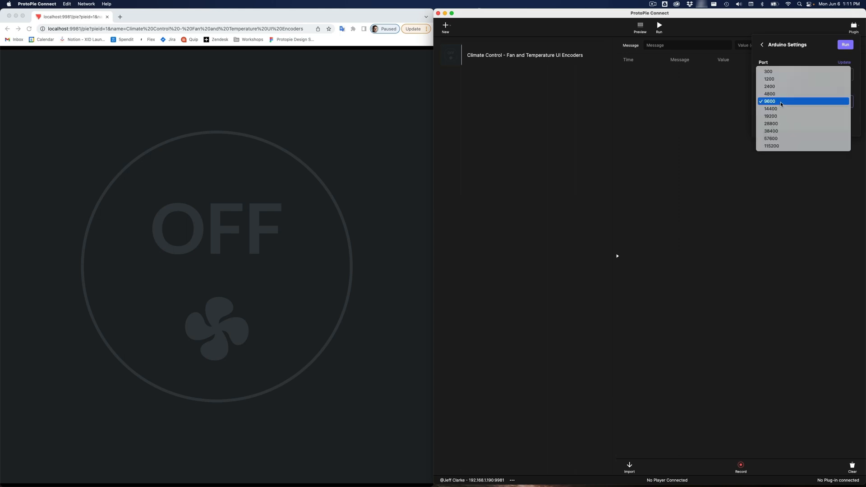
left_click(771, 146)
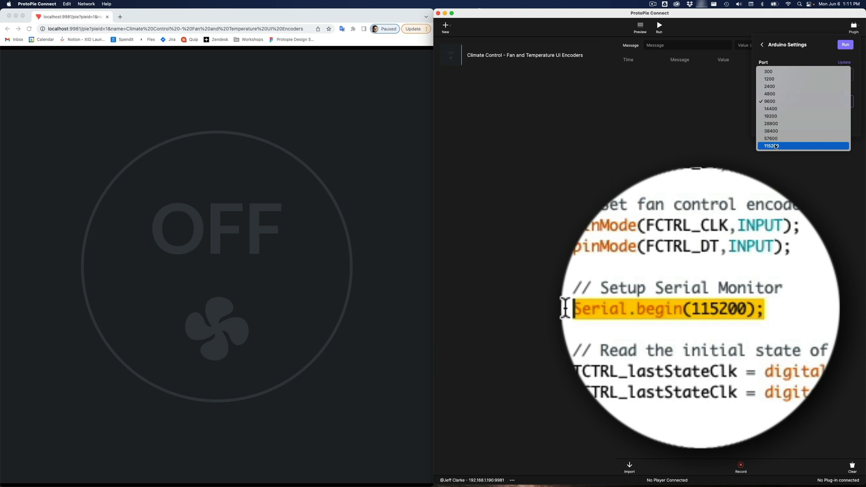
left_click(776, 146)
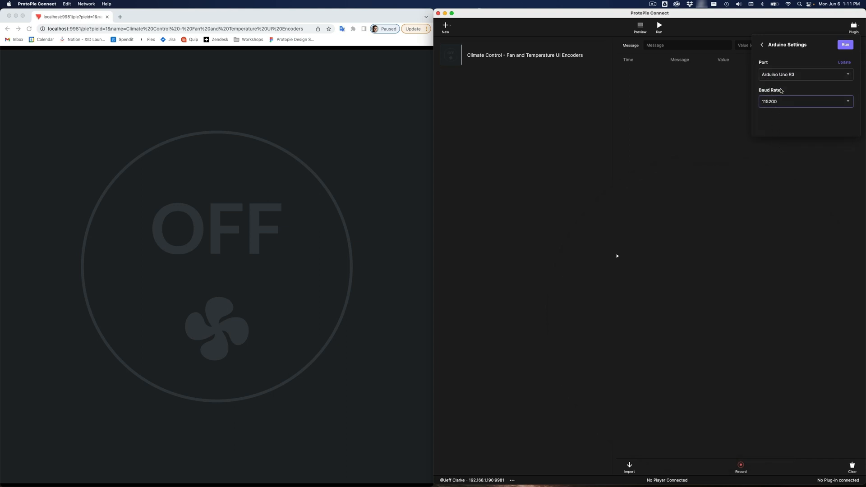
left_click(804, 73)
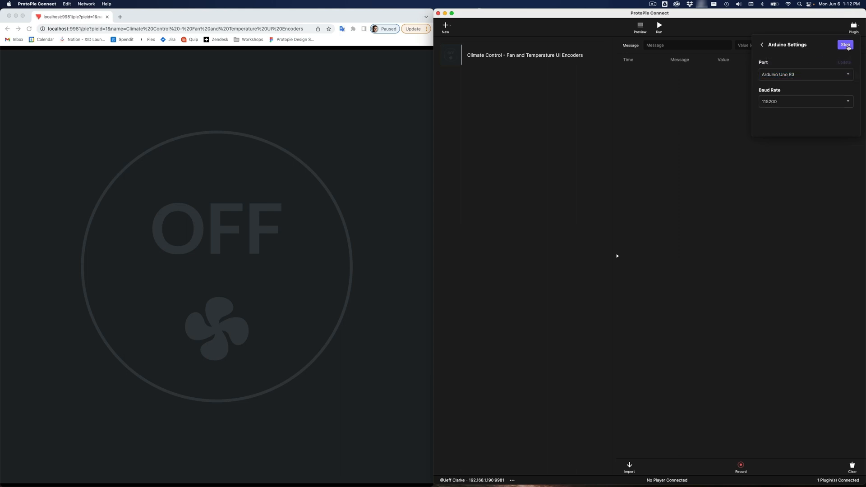
left_click(761, 45)
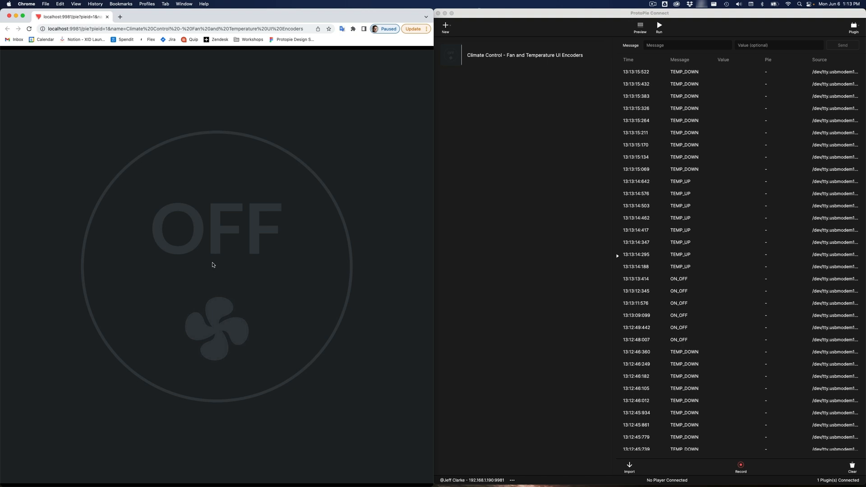
mouse_move(581, 258)
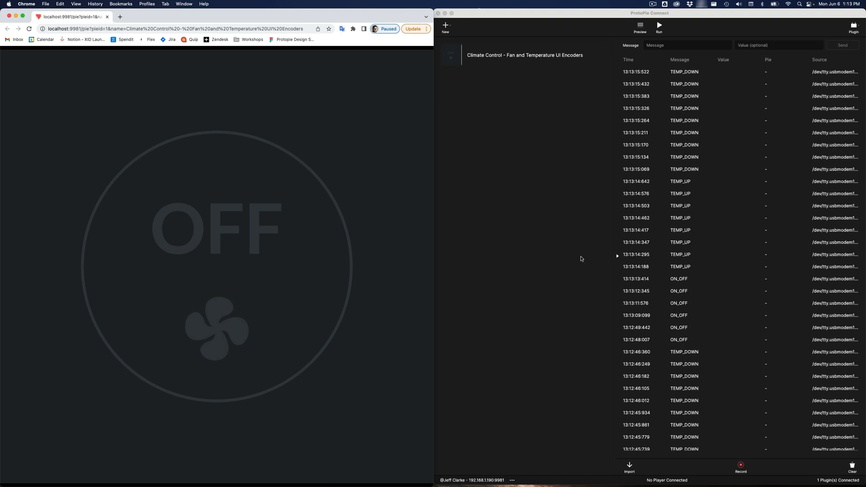
mouse_move(702, 107)
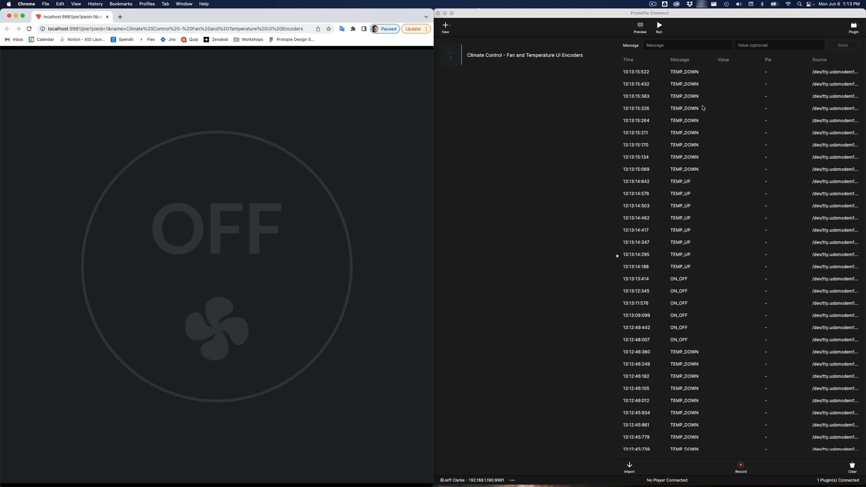
mouse_move(704, 75)
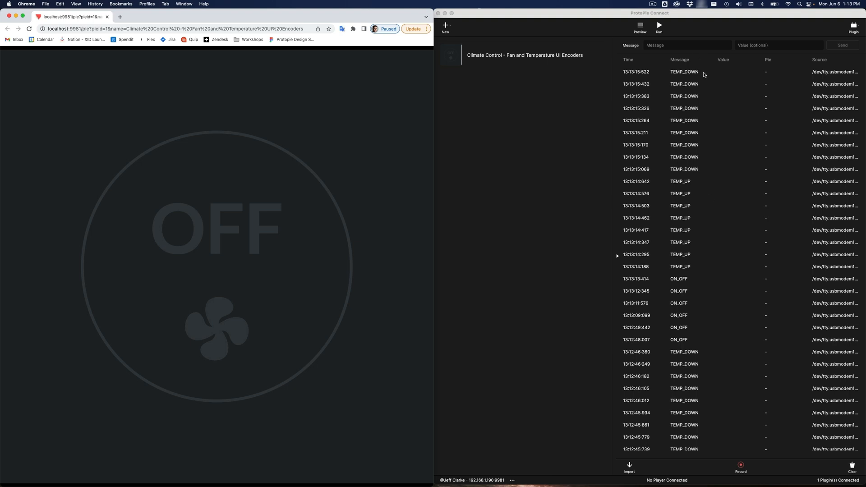
Step: Stop the Arduino plug-in and relaunch Arduino IDE from Spotlight
left_click(852, 25)
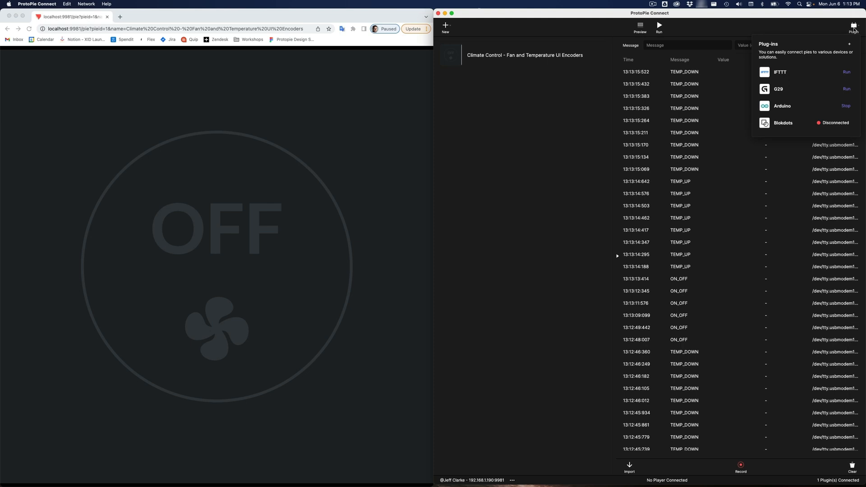
left_click(845, 105)
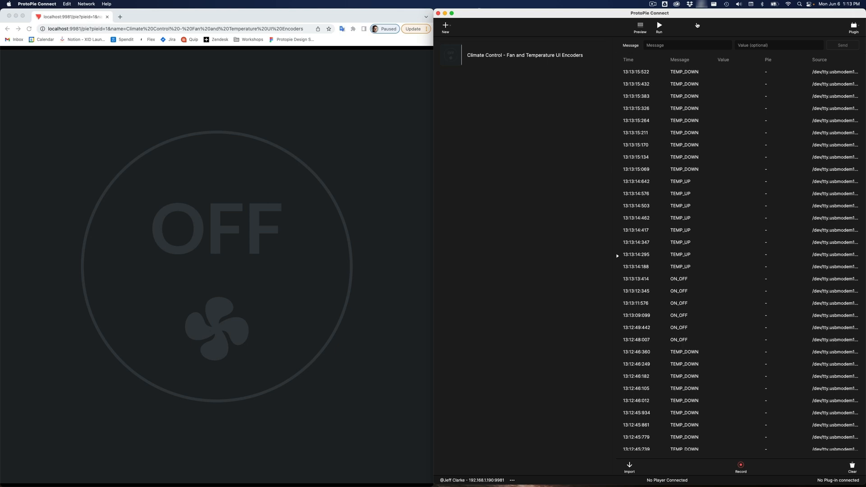
key("cmd+space")
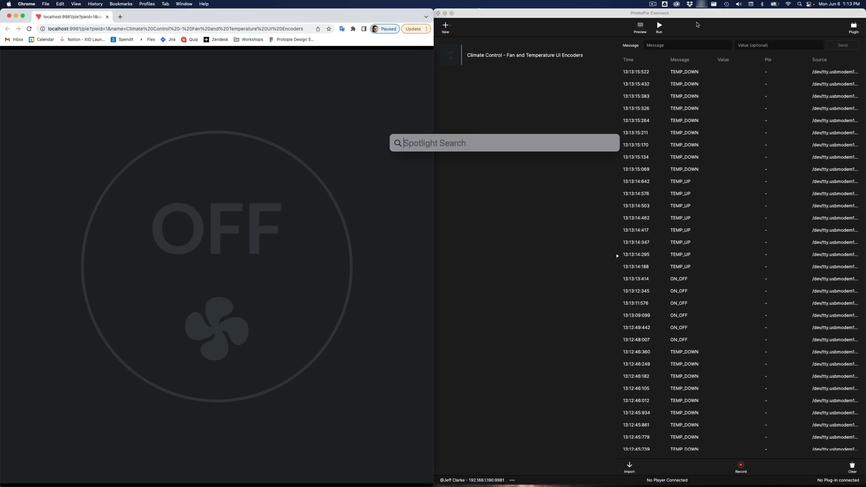
type("arduino")
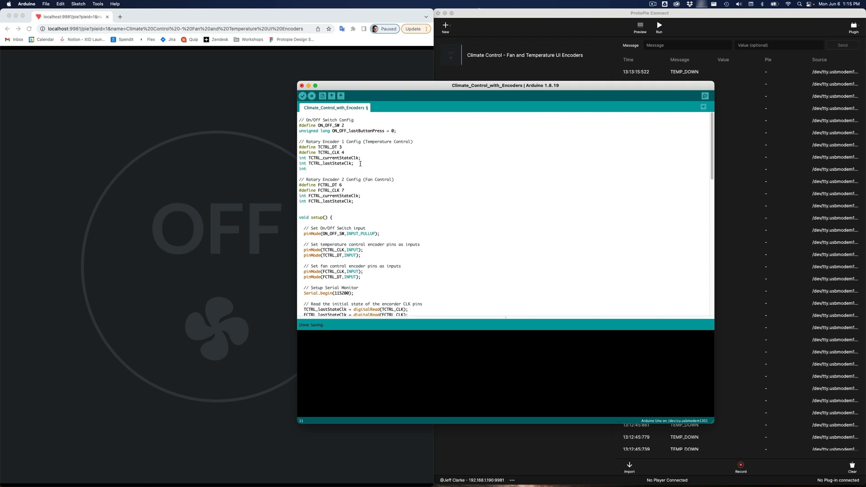
Step: Declare tempCounter = 0 and scroll to the Temperature Control block in loop()
type("temp")
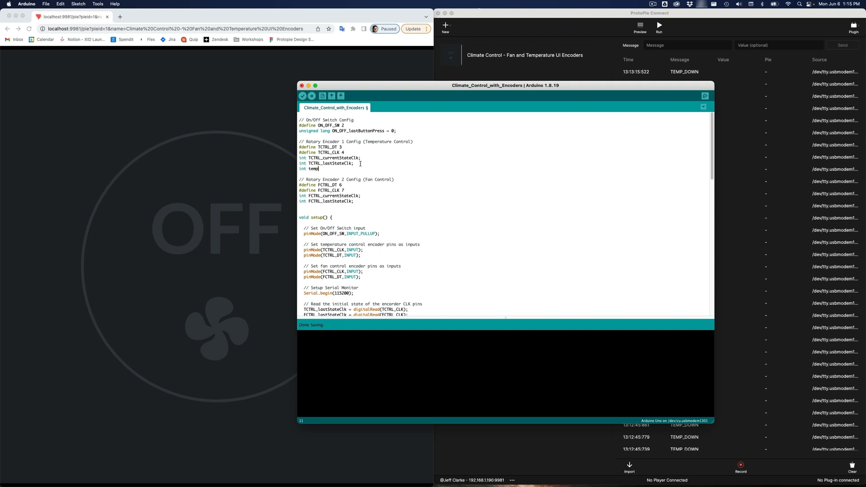
type("Counter = 0;")
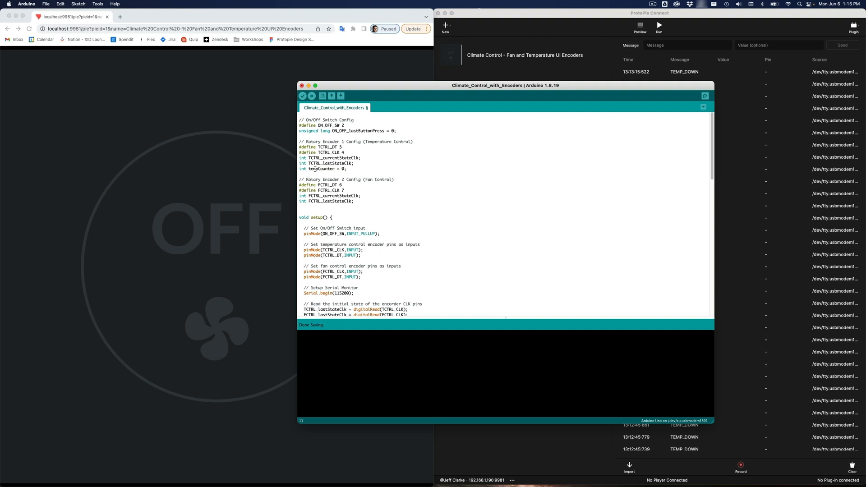
double_click(320, 169)
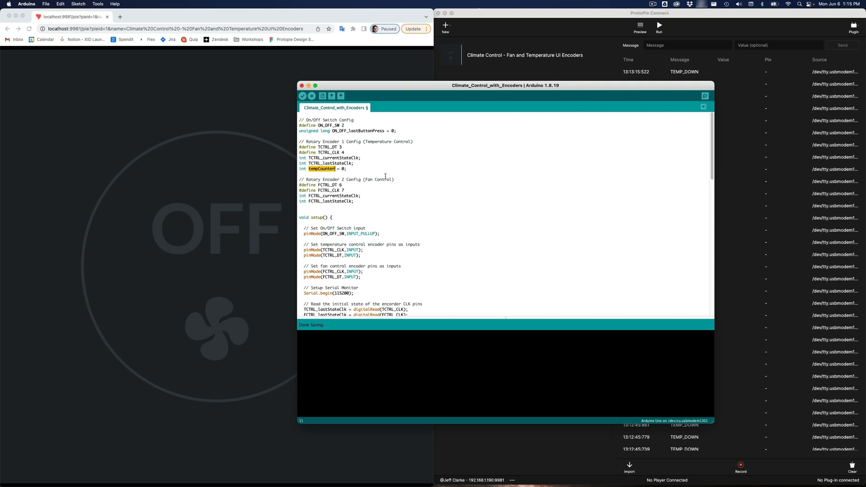
scroll("down", 3)
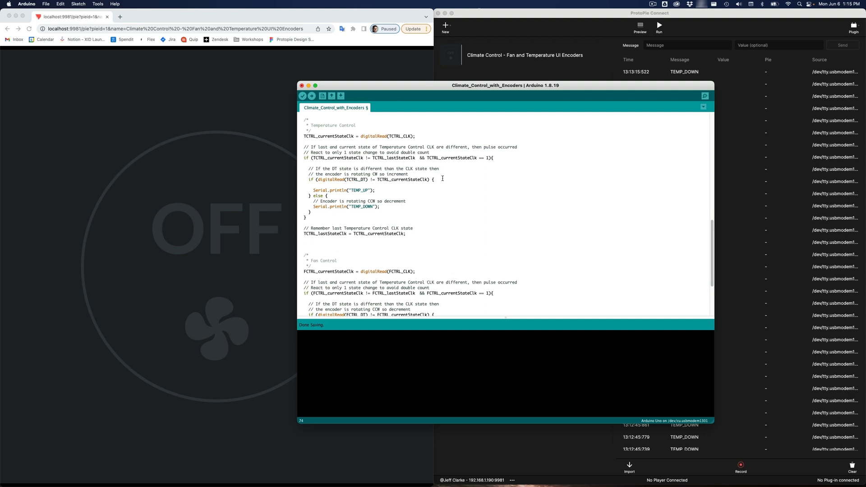
Step: Add tempCounter++; to the clockwise branch and tempCounter--; to the else branch
type("tempCounter++;")
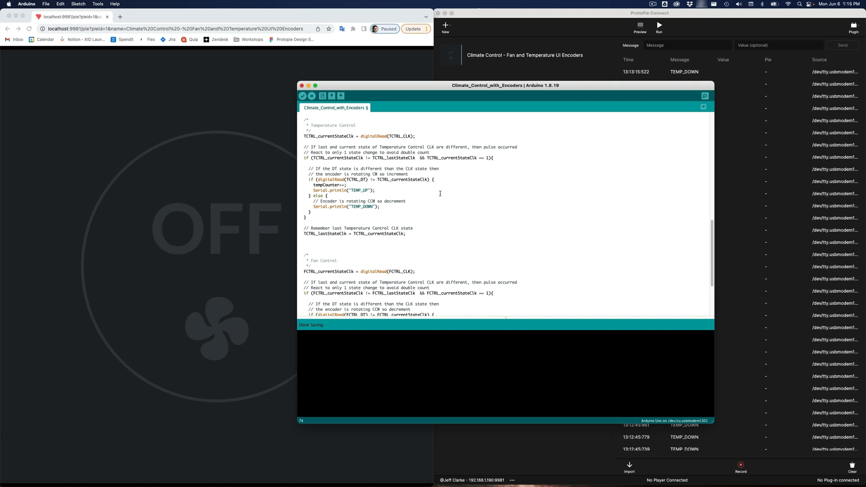
type("tempCounter--;")
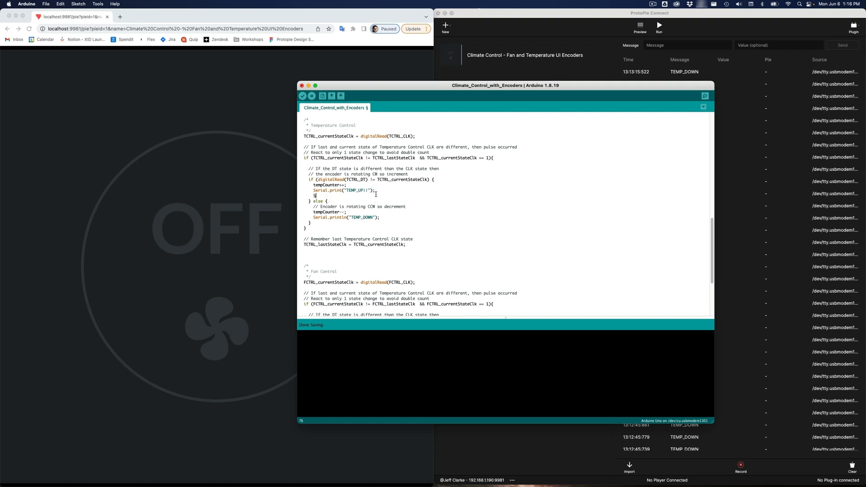
Step: Print tempCounter after TEMP_UP| and copy both print lines into the else branch as TEMP_DOWN|
type("Serial.println(")
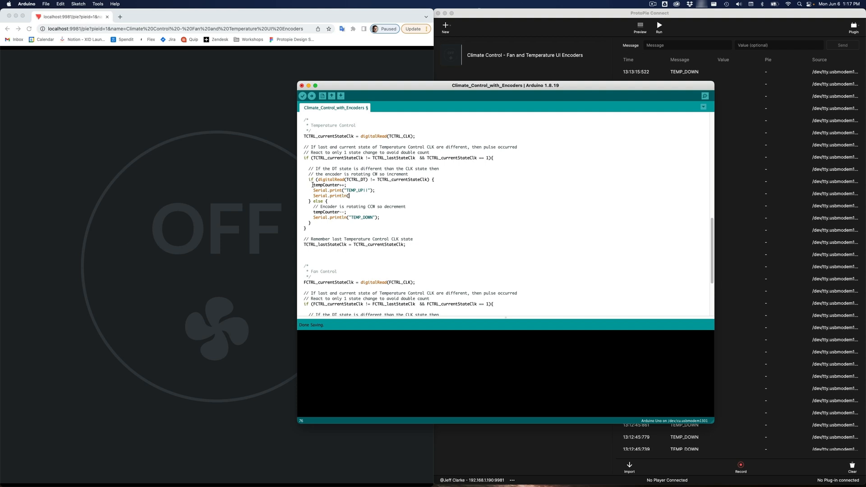
double_click(326, 184)
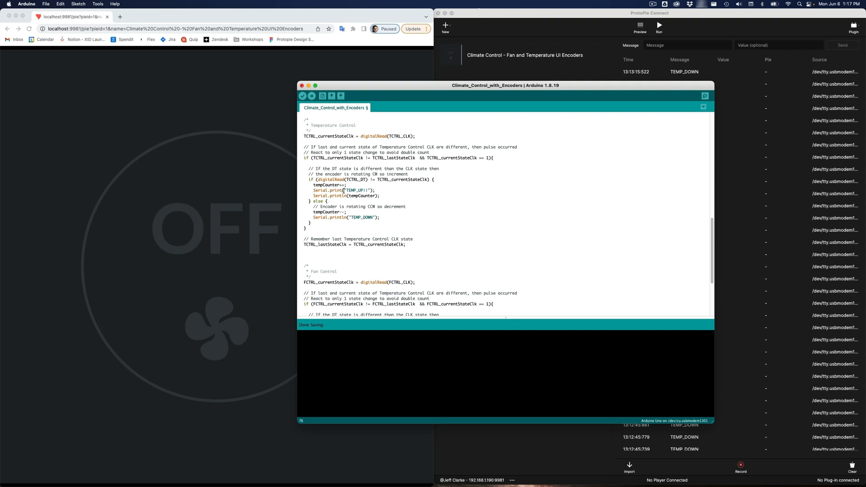
double_click(358, 190)
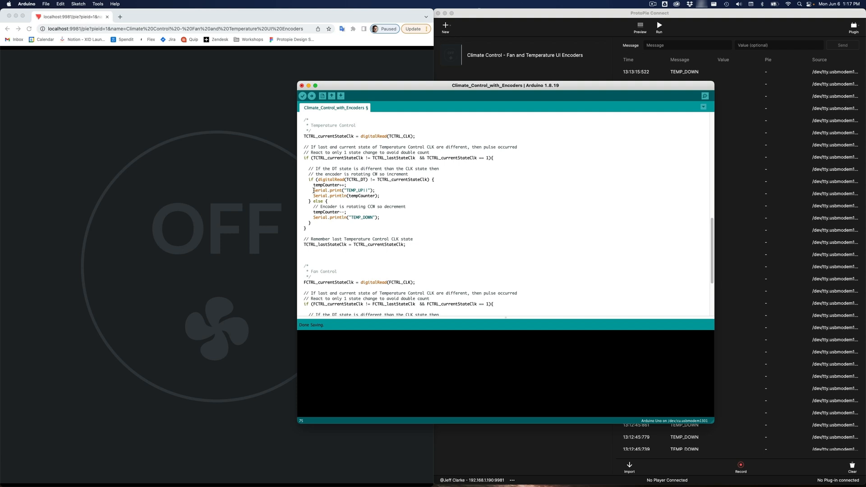
left_click_drag(313, 190, 385, 196)
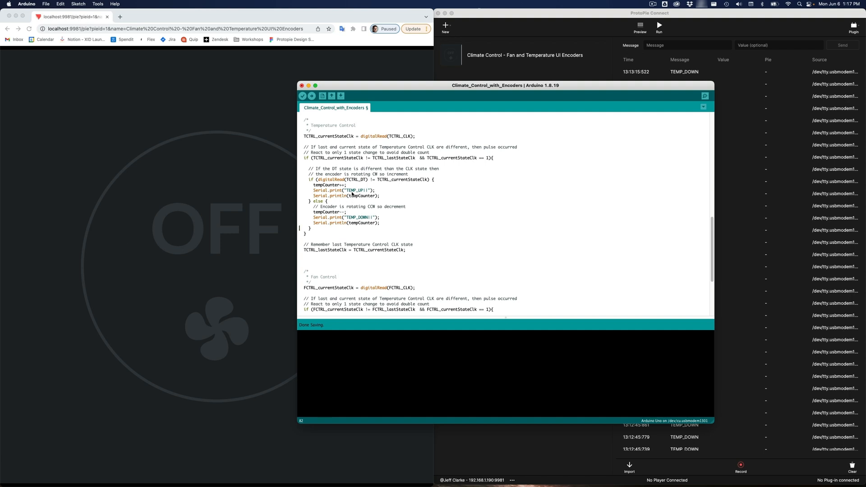
mouse_move(361, 192)
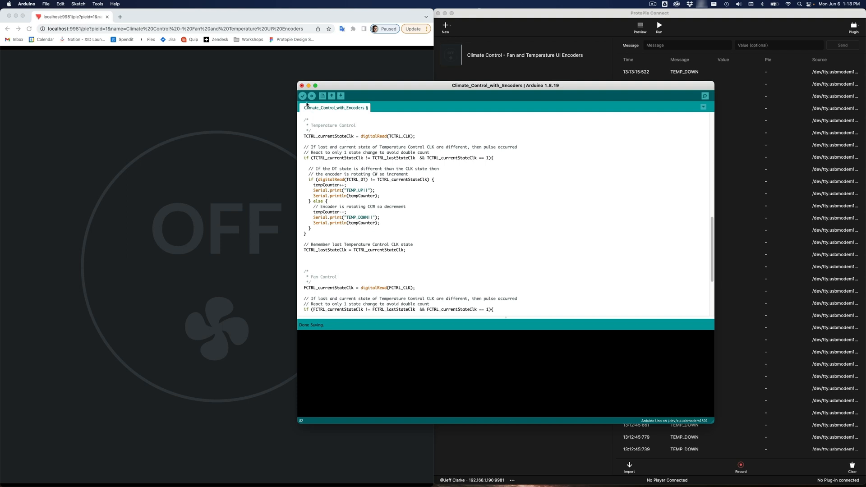
Step: Verify and upload the sketch, watch TEMP_UP|/TEMP_DOWN| counts in the Serial Monitor, then leave Arduino IDE
left_click(302, 96)
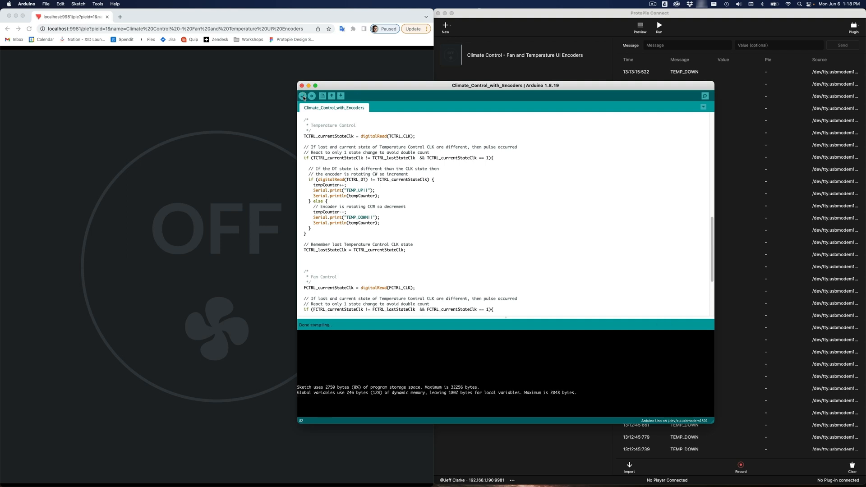
left_click(311, 95)
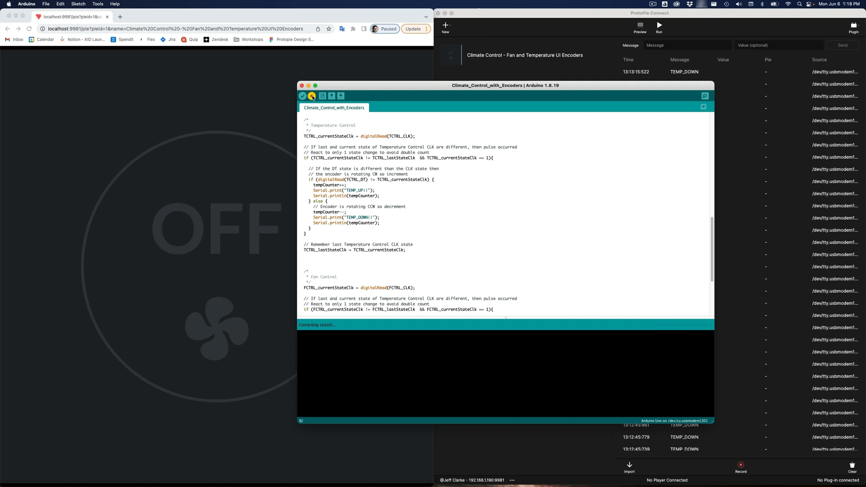
left_click(311, 96)
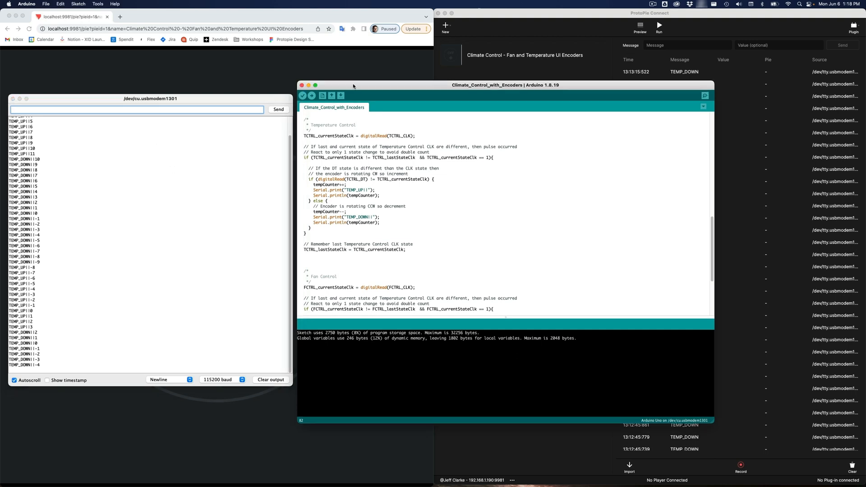
left_click(26, 4)
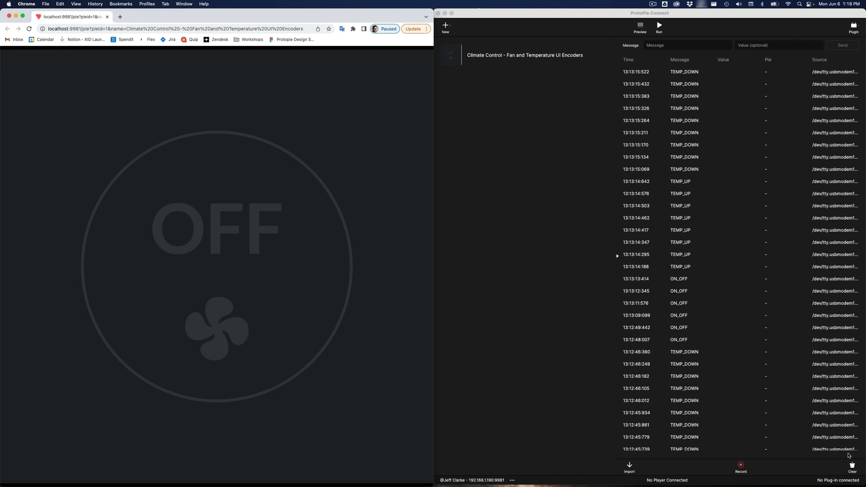
Step: Clear the message log and keep the Arduino plugin on port Arduino Uno R3 at 115200 baud
left_click(852, 466)
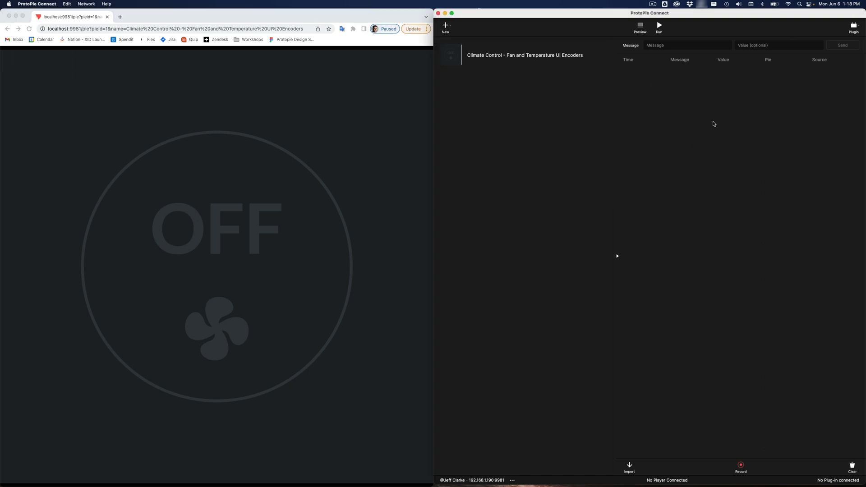
left_click(852, 26)
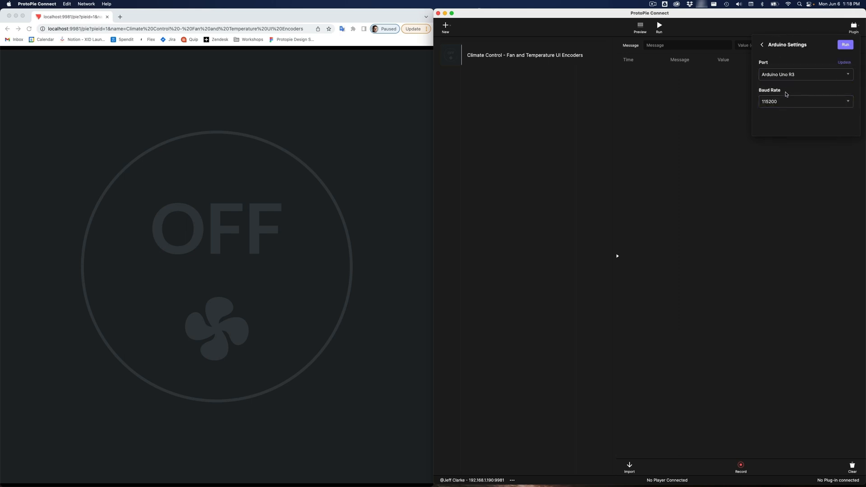
left_click(804, 101)
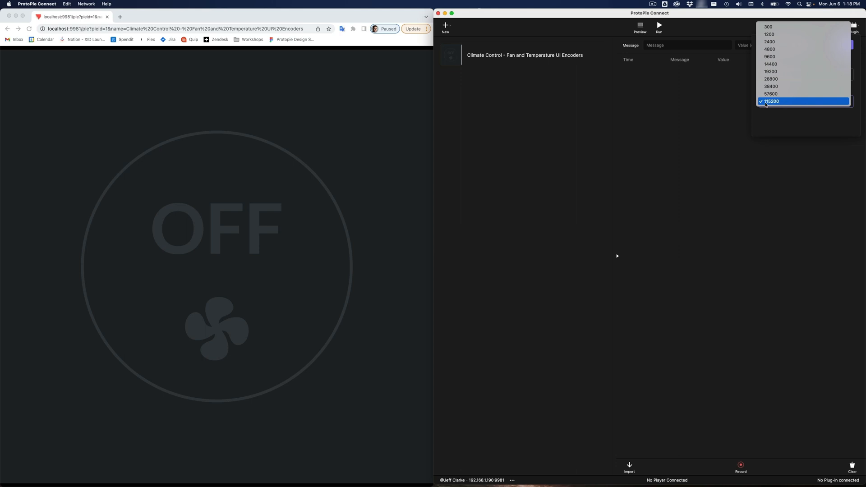
left_click(770, 101)
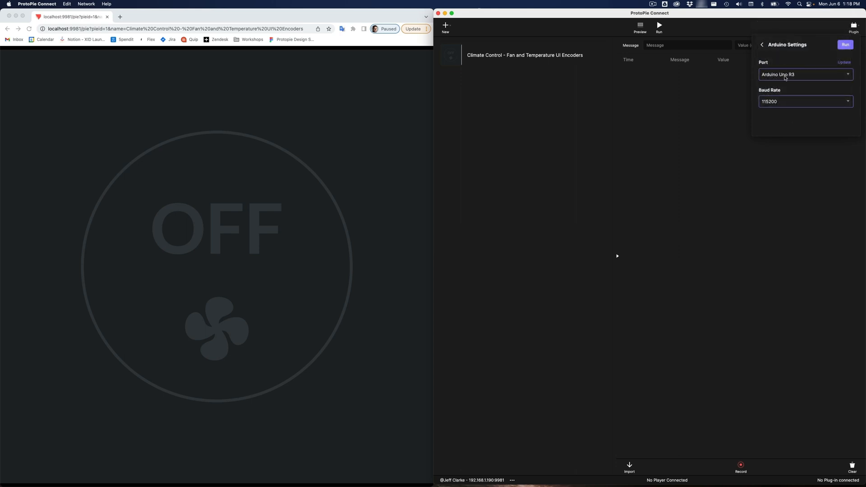
left_click(803, 73)
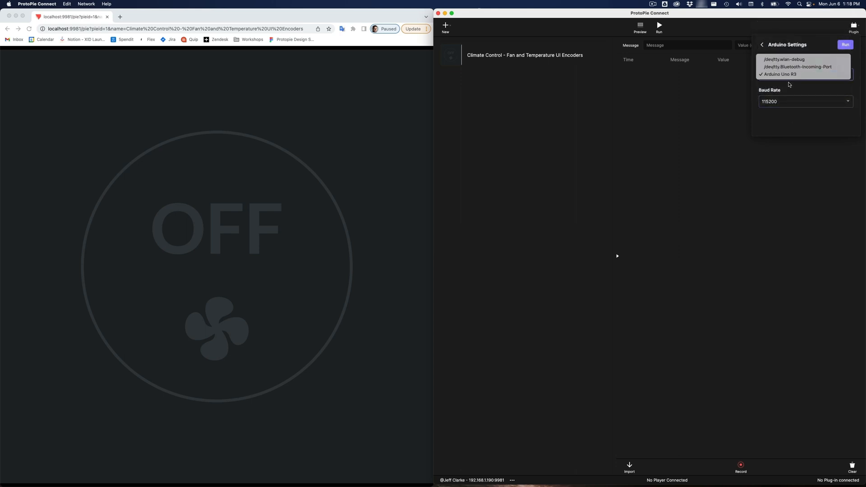
left_click(778, 74)
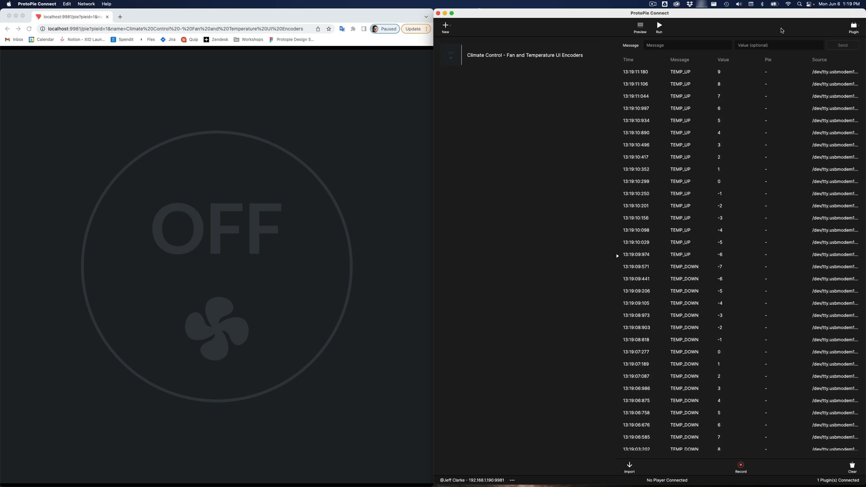
mouse_move(658, 26)
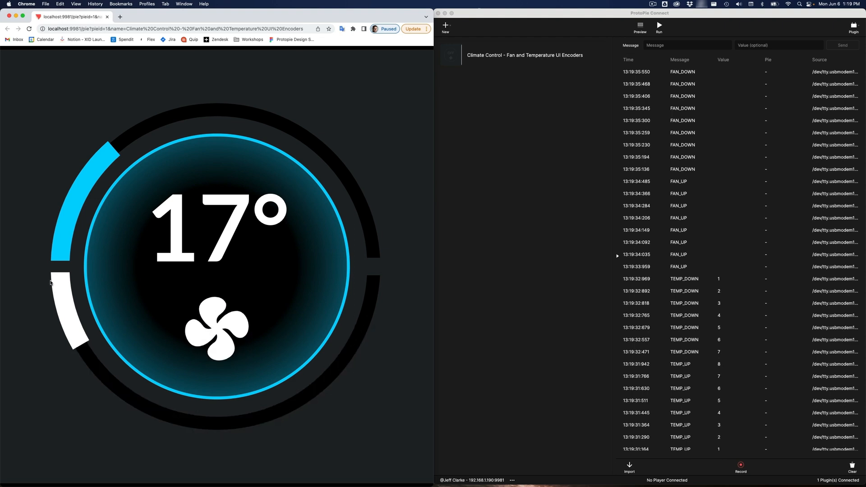
Step: Watch FAN_UP, FAN_DOWN and ON_OFF messages arrive as the Chrome climate pie reacts
left_click(216, 265)
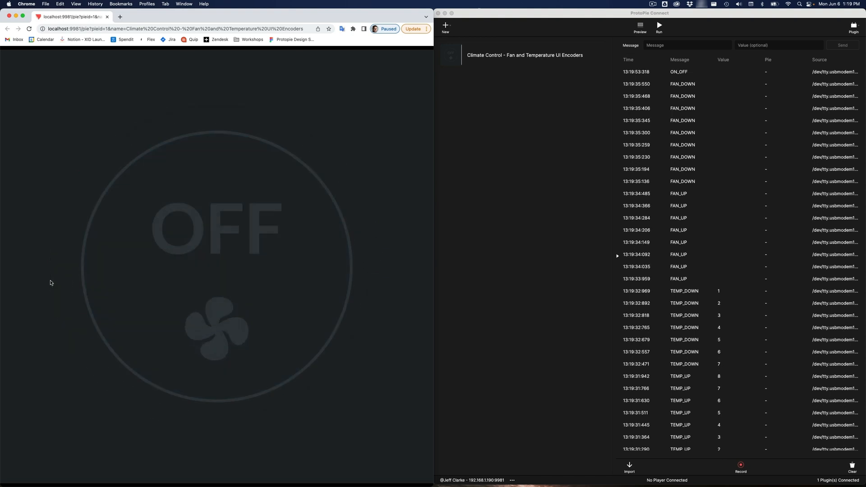